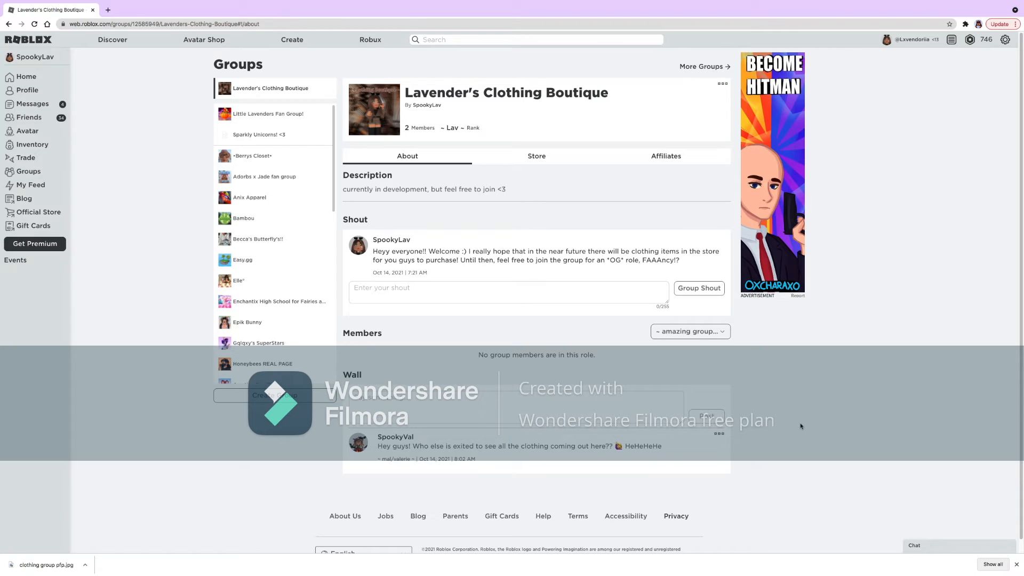
pyautogui.moveTo(804, 423)
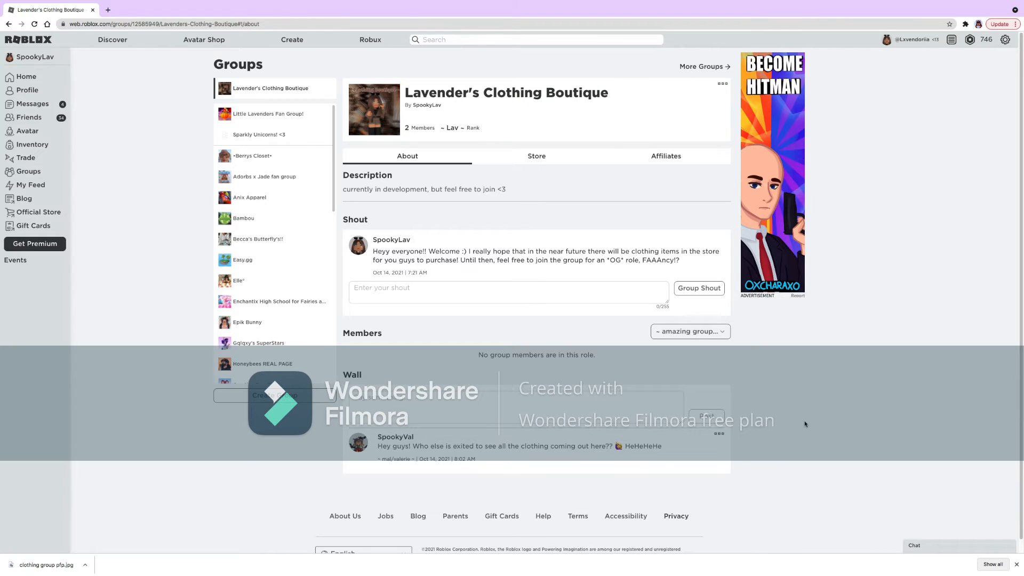
# Reveal the full role list down to the '~ Lav ~' owner role with one member.
pyautogui.click(689, 330)
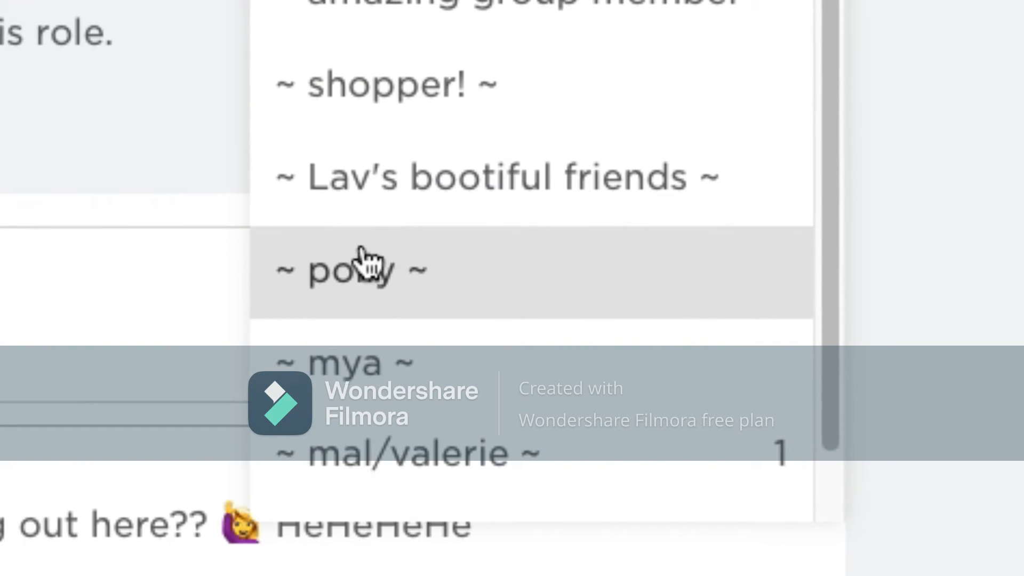
pyautogui.scroll(-3)
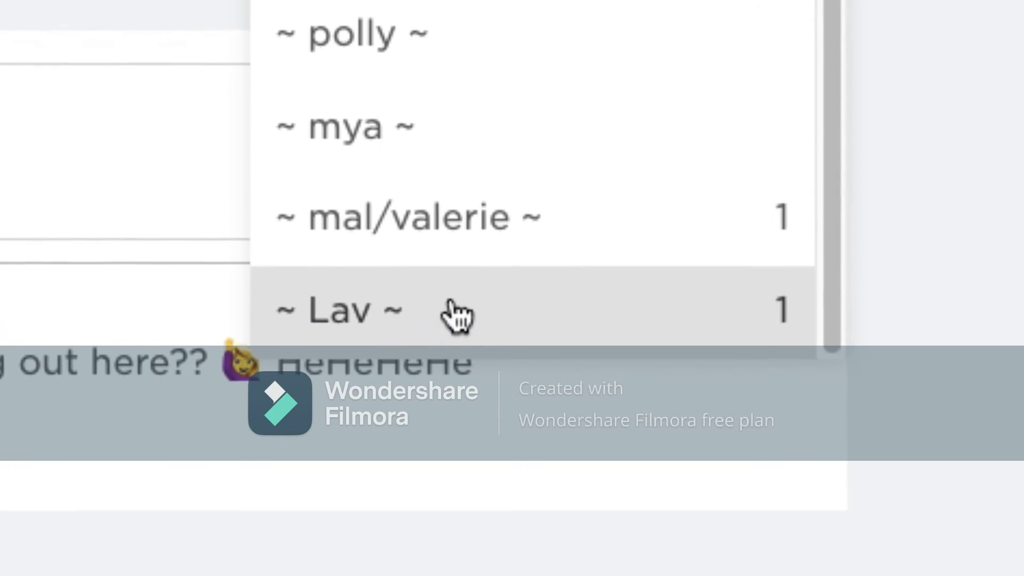